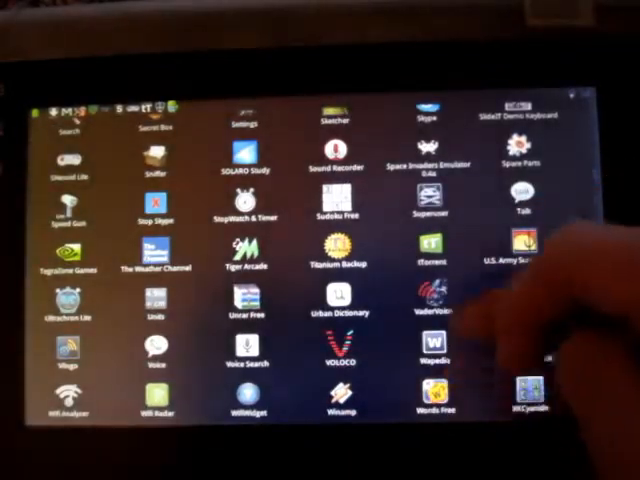
- Scroll the app drawer back up to Messaging, Plasma Sound and QuickPic
scroll("up", 3)
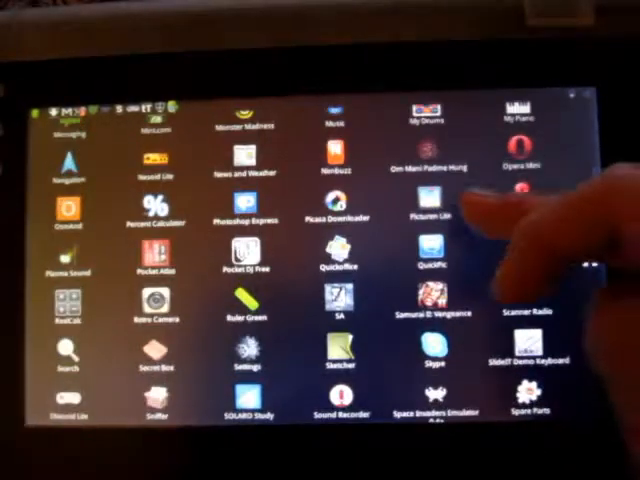
scroll("up", 3)
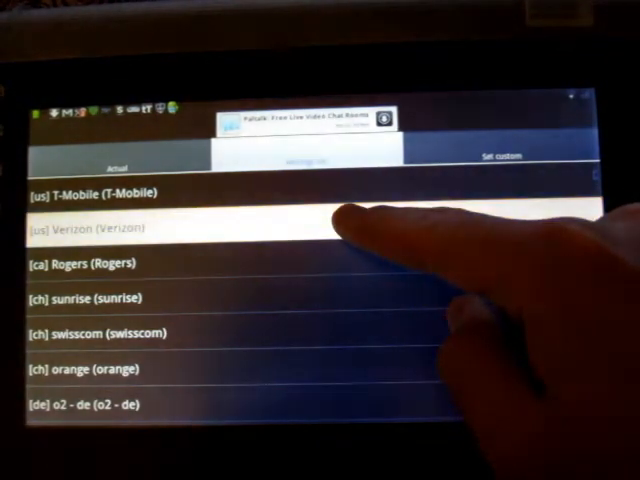
- Choose Verizon as the carrier to simulate in Market Enabler
left_click(90, 228)
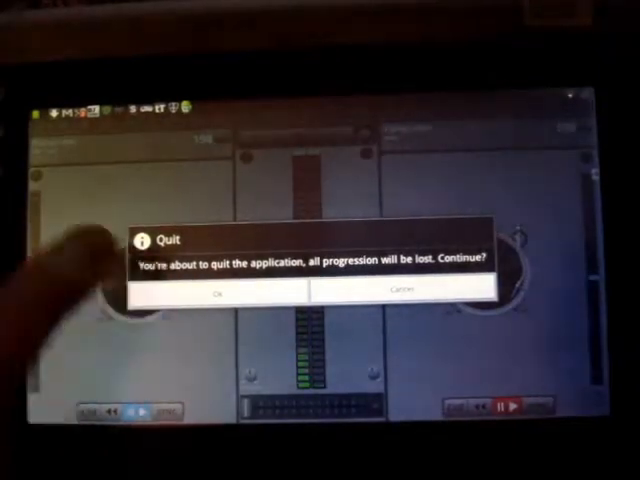
left_click(217, 289)
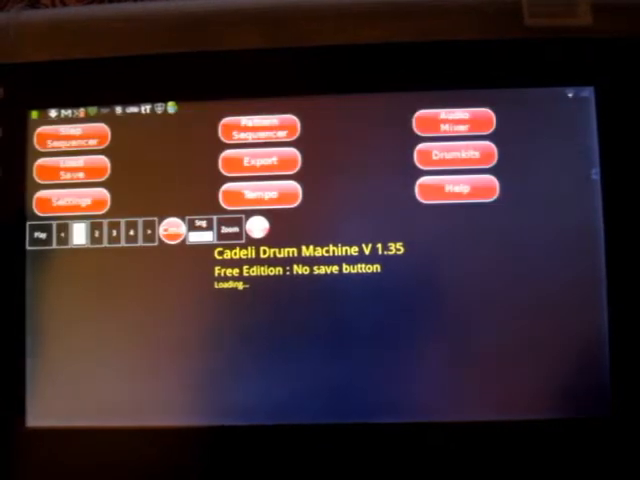
- Leave Cadeli Drum Machine and return to the home screen shortcuts
left_click(260, 128)
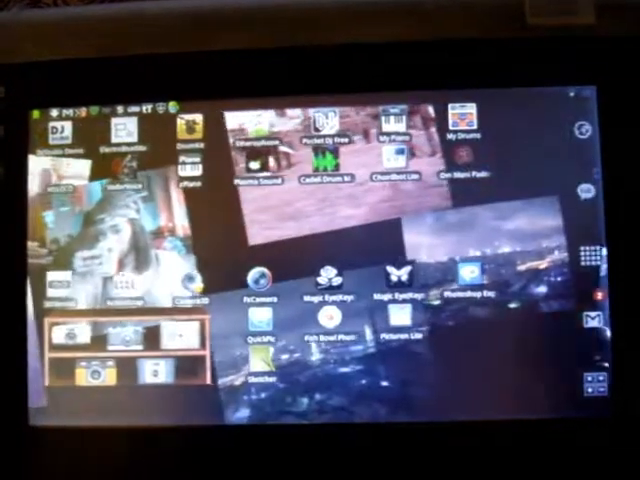
- Launch Plasma Sound from its home screen shortcut
left_click(252, 160)
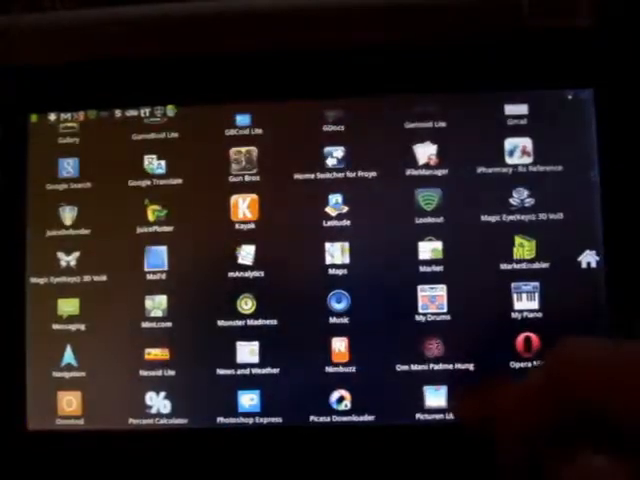
scroll("down", 3)
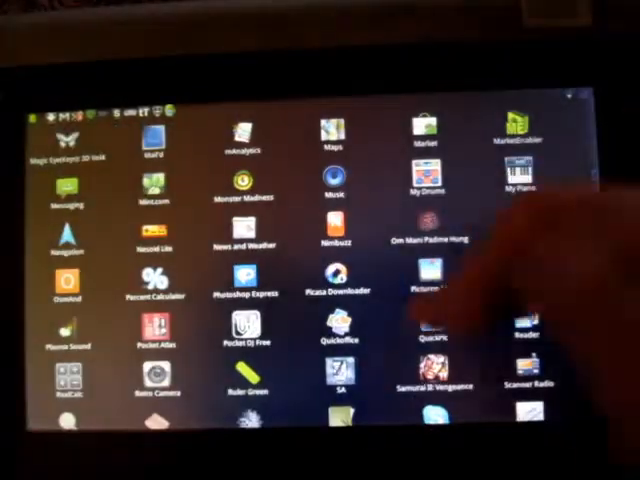
- Scroll the app drawer down to Skype, Sound Recorder and Space Invaders Emulator
scroll("down", 3)
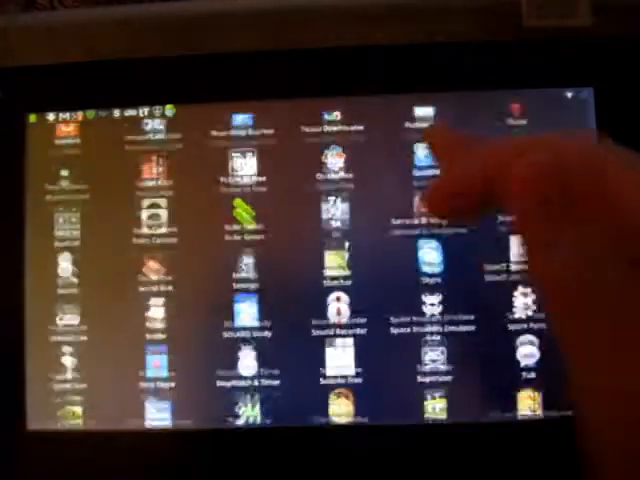
scroll("down", 3)
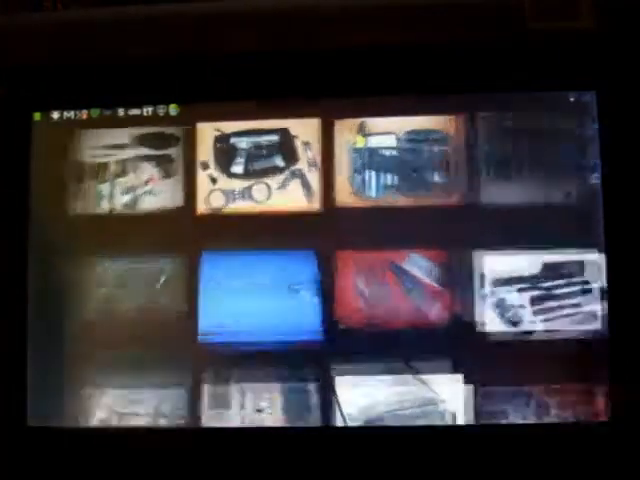
- Open the image-search app and scroll through the holster and case picture results
left_click(248, 165)
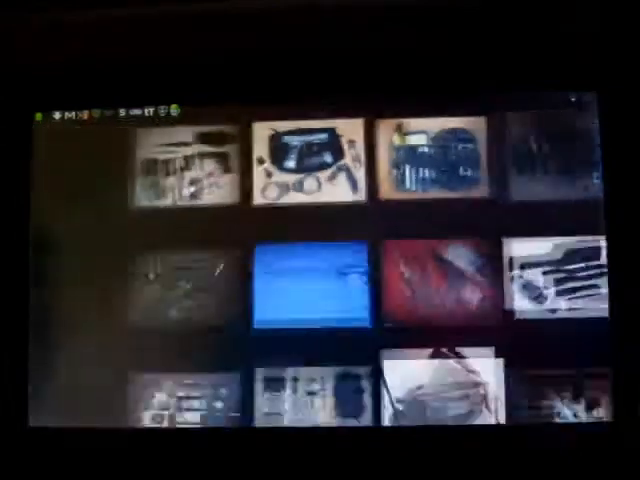
scroll("down", 3)
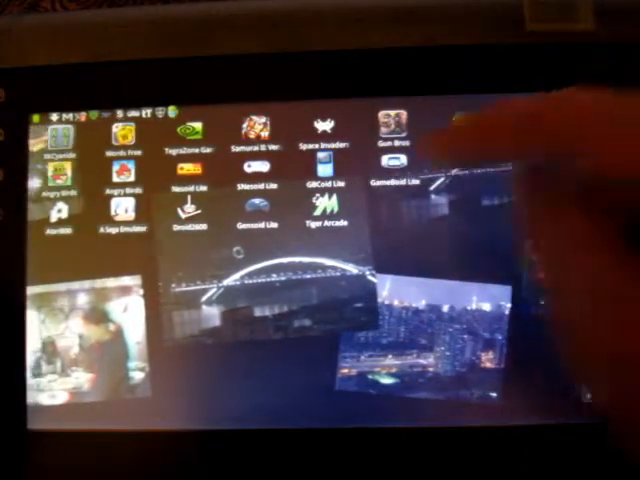
- Swipe the home screen to the games page with Angry Birds, Samurai II and Tiger Arcade
scroll("right", 3)
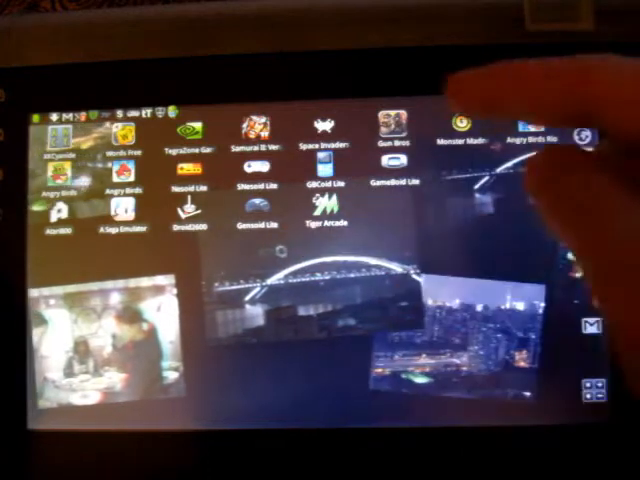